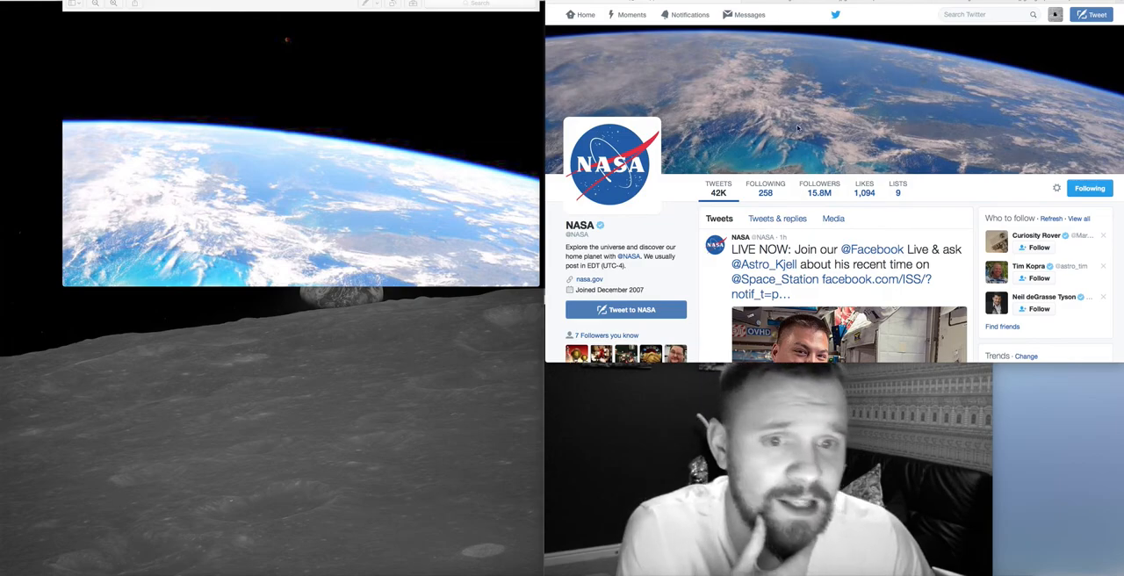
mouse_move(372, 156)
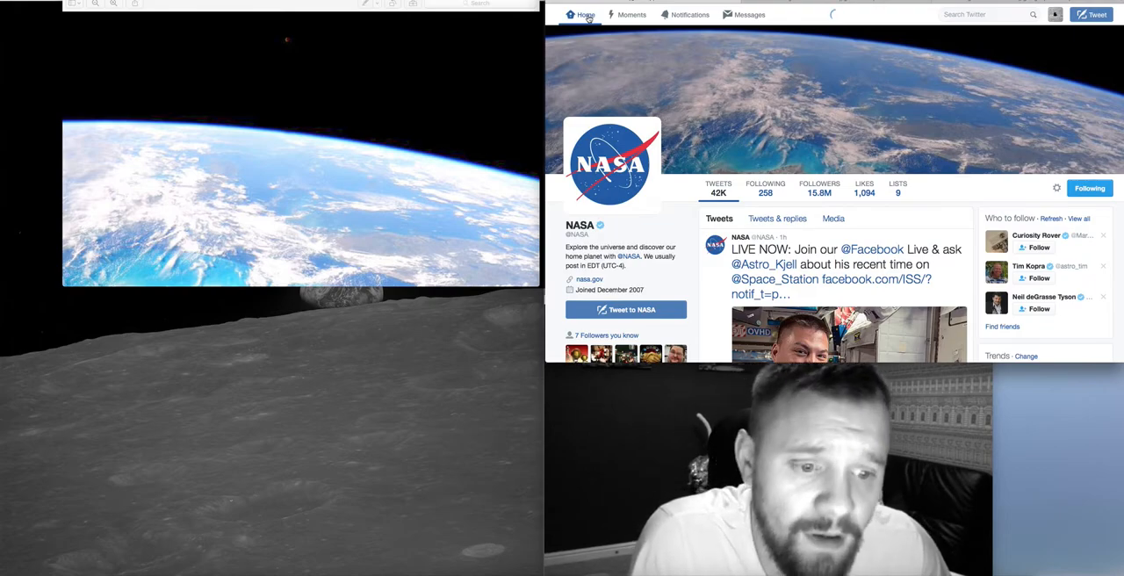
Go Home from NASA's profile to reach the Olvis 51 profile page.
left_click(583, 14)
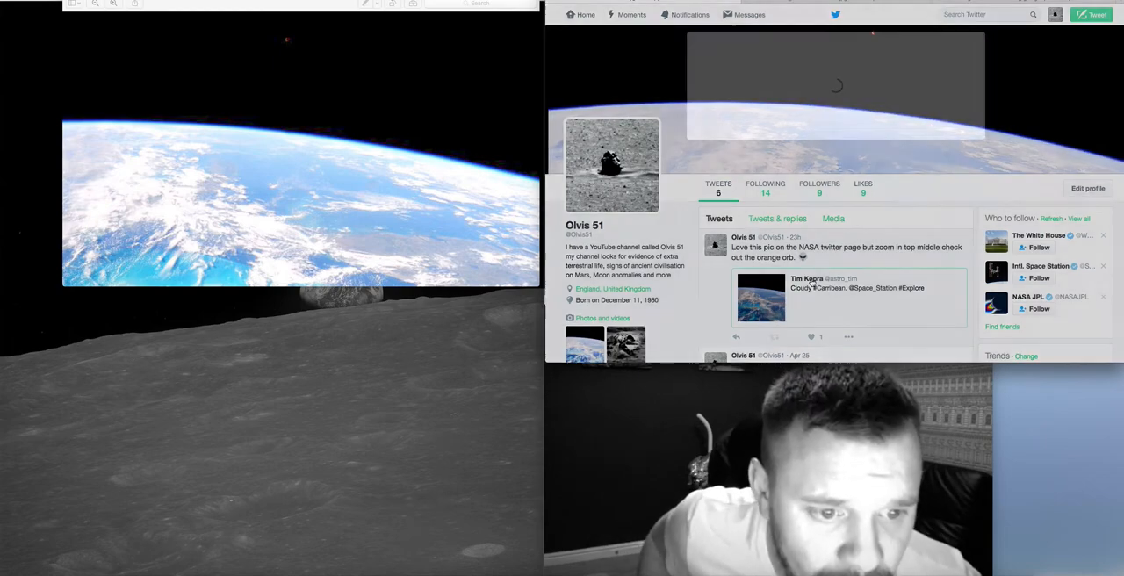
Open Tim Kopra's quoted 'Cloudy #Carribean' Space Station photo tweet.
left_click(760, 298)
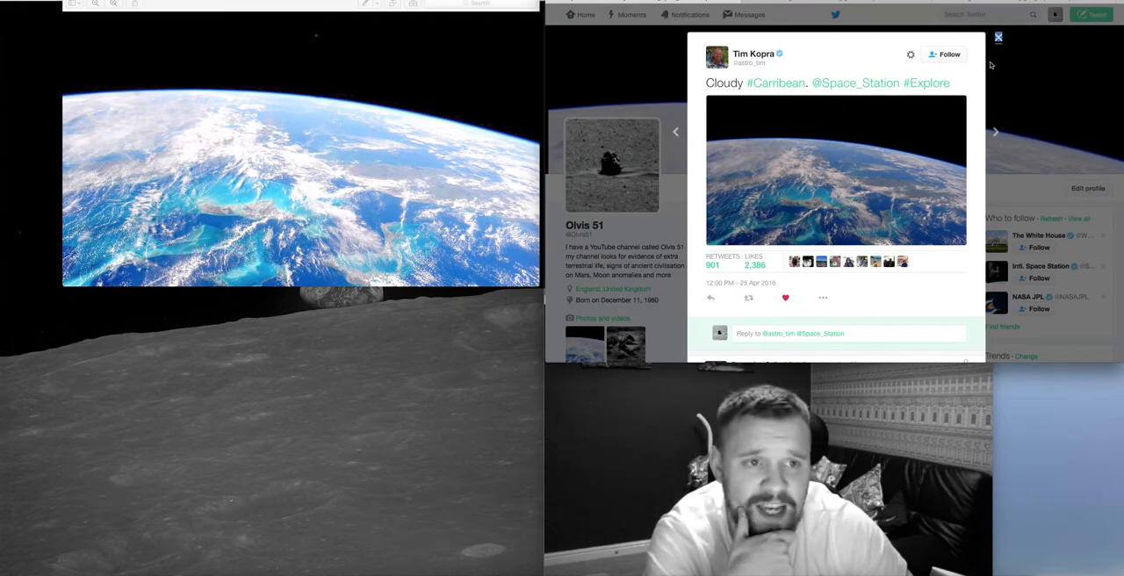
Close the Tim Kopra tweet overlay to return to the Olvis 51 profile.
left_click(998, 36)
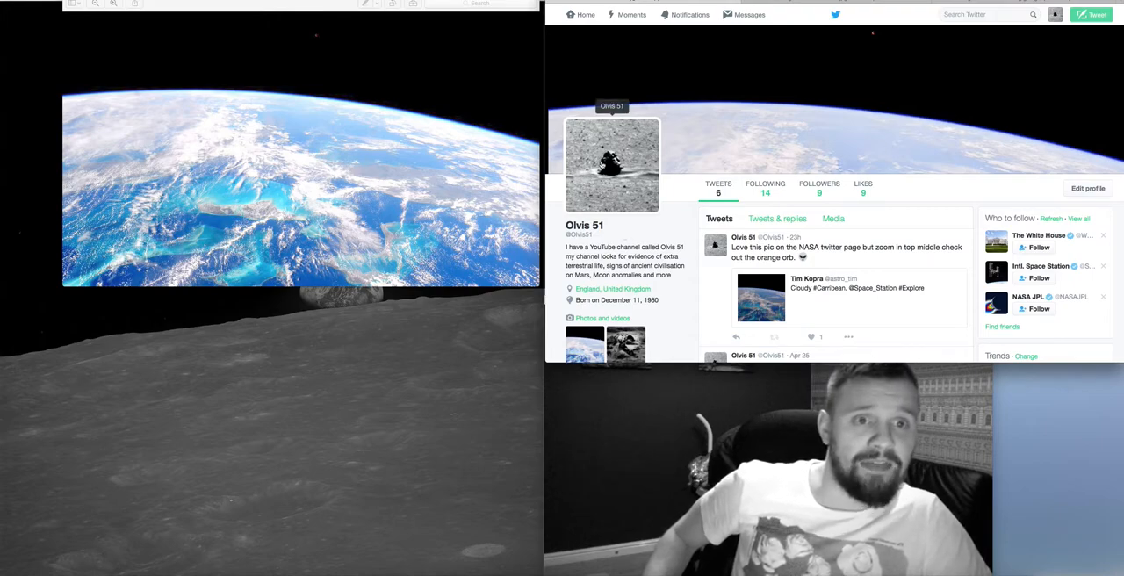
mouse_move(884, 85)
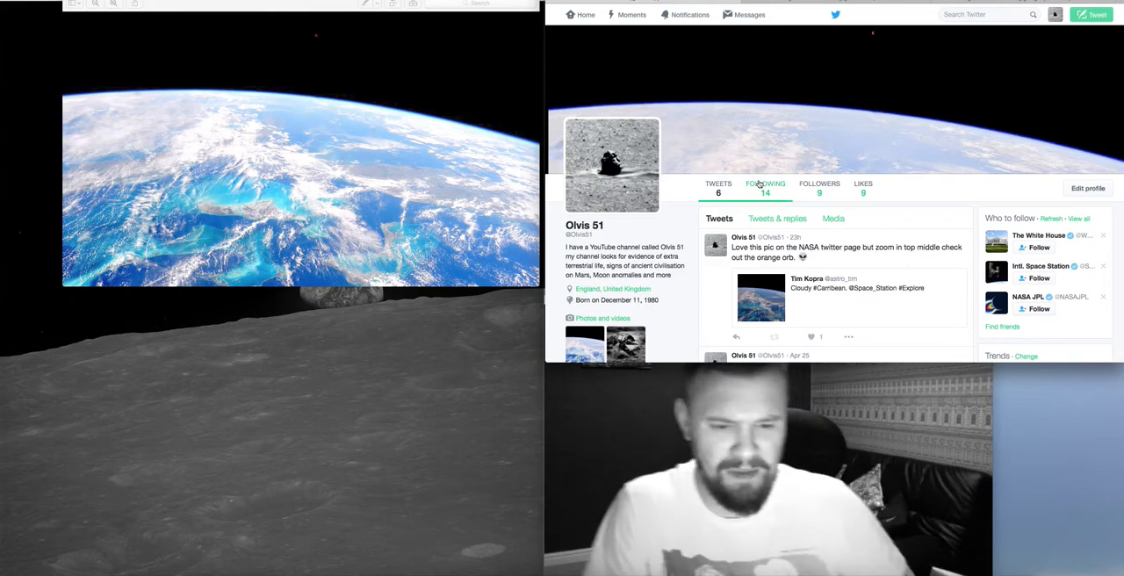
mouse_move(764, 184)
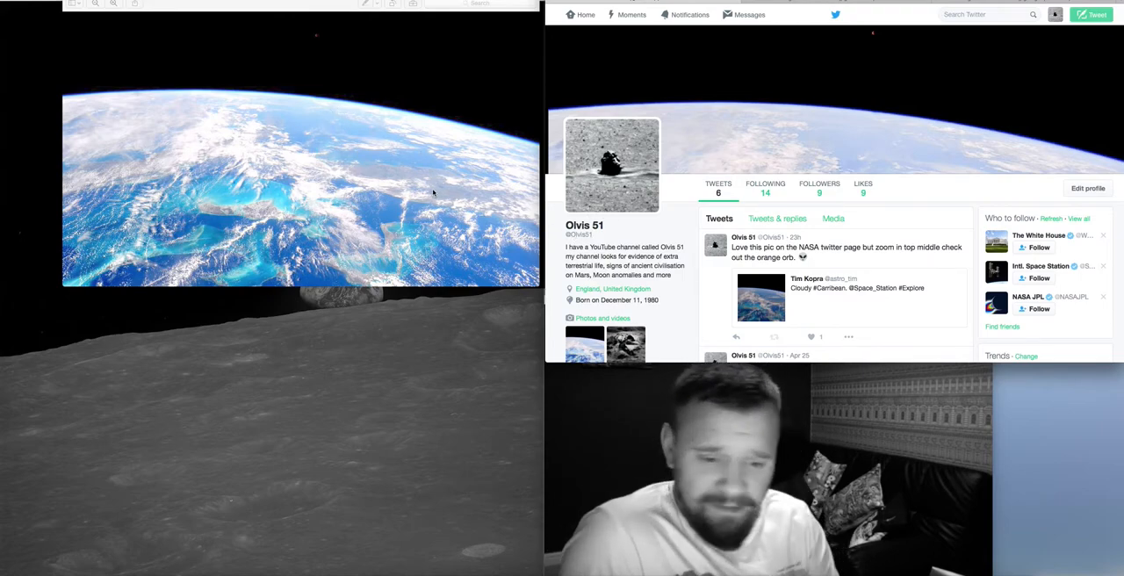
mouse_move(364, 143)
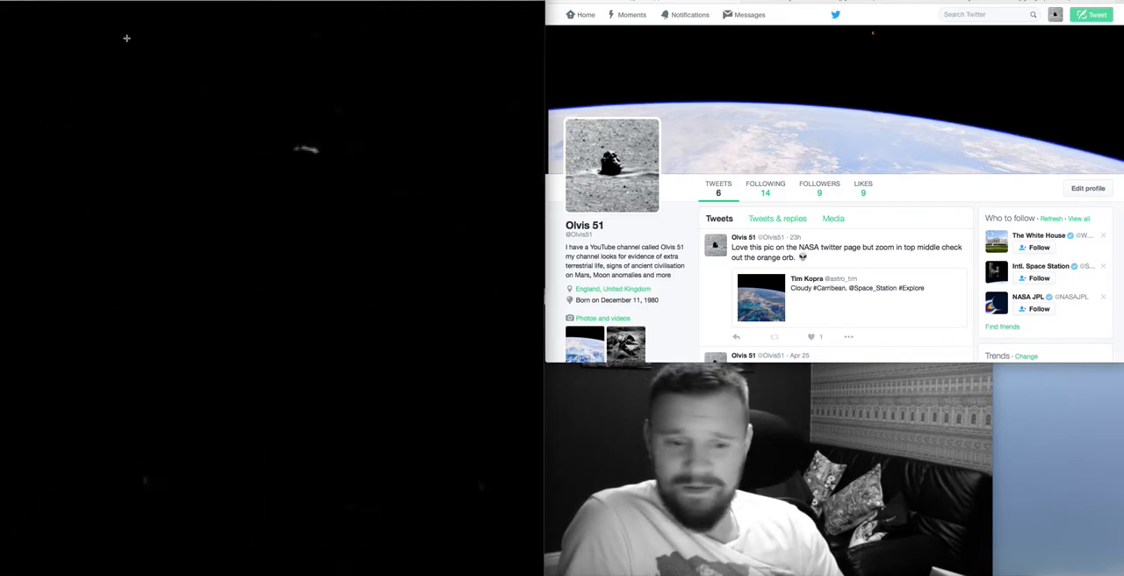
mouse_move(188, 4)
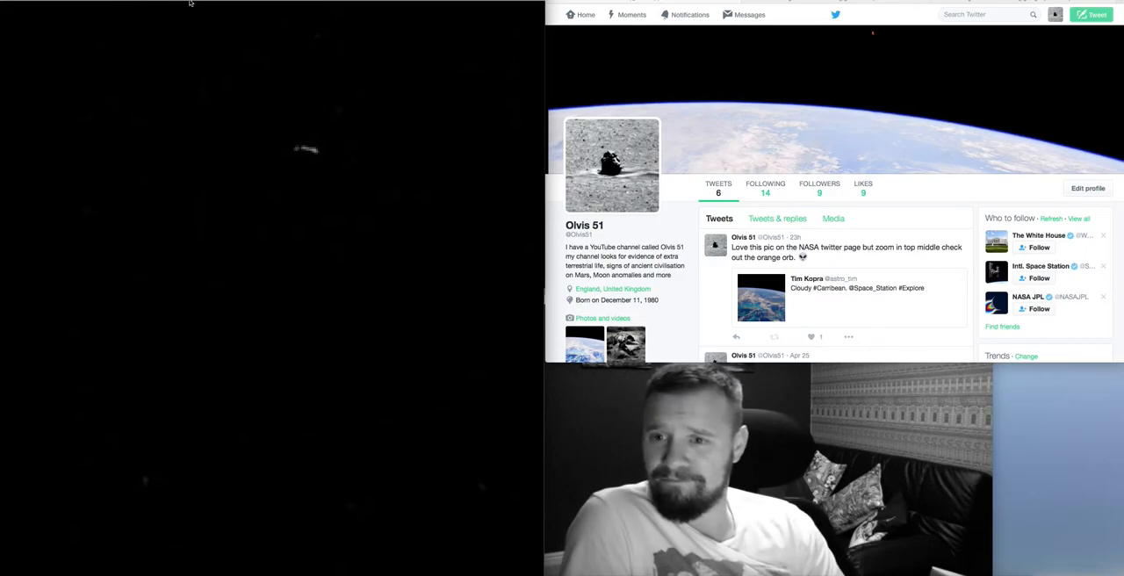